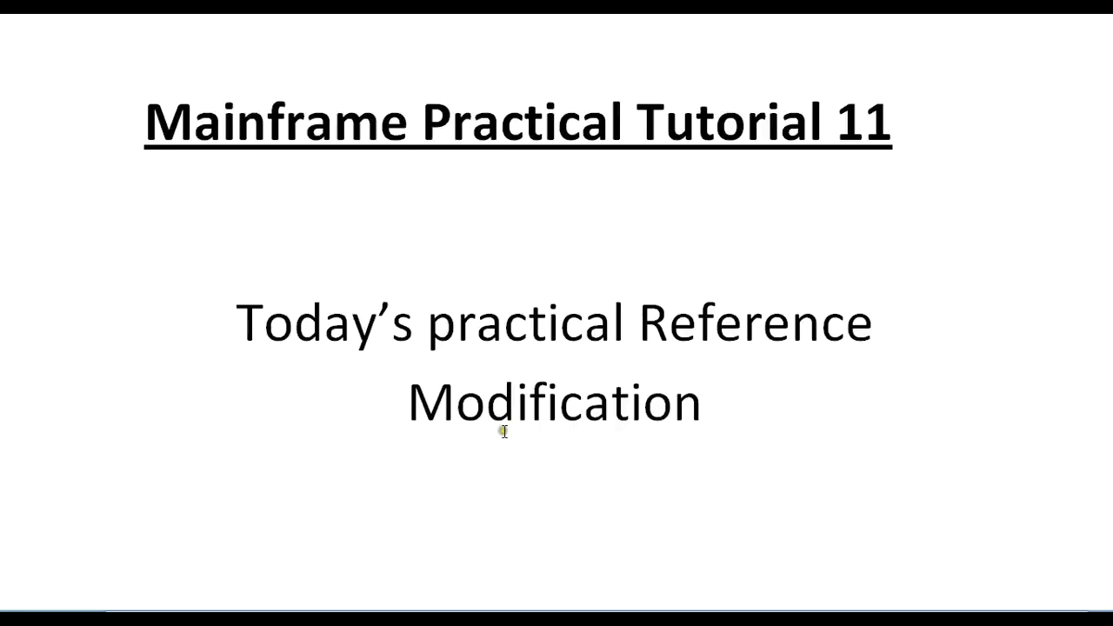
{"action": "mouse_move", "coordinate": [503, 431]}
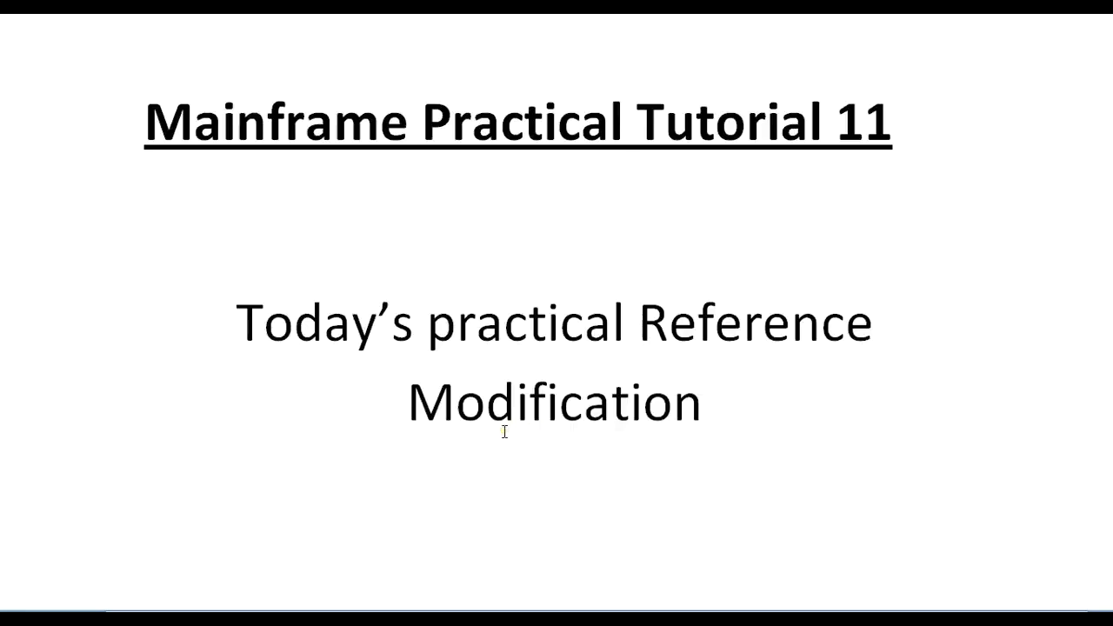
Navigate into the TN3270 session and edit member REFMOD of MATE06.VKKUMAR.COBOL.SRCLIB.
{"action": "left_click", "coordinate": [635, 324]}
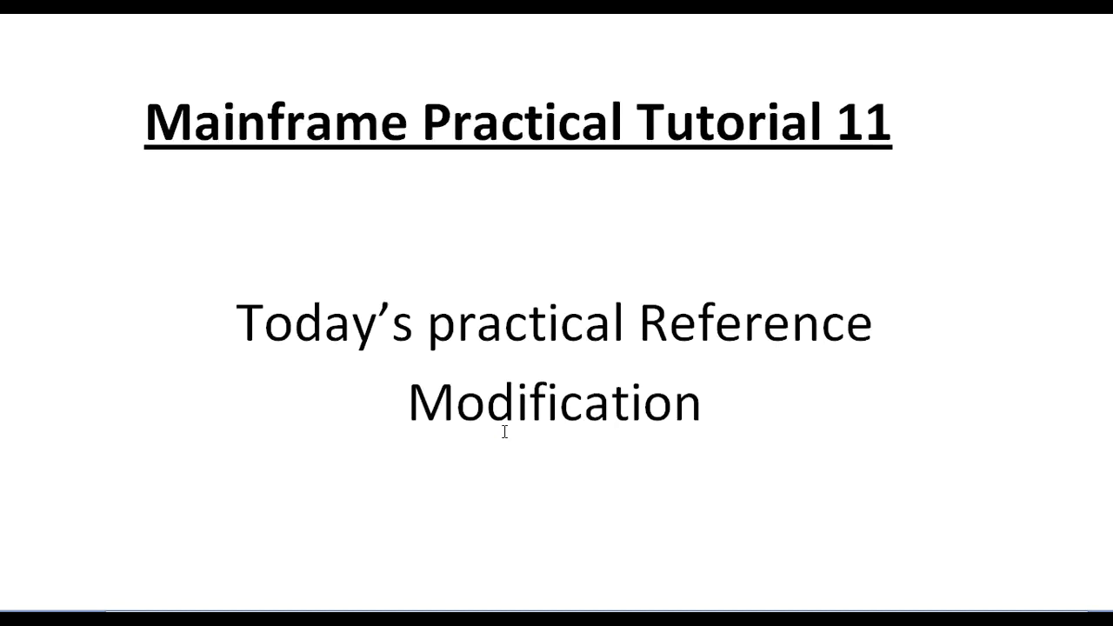
{"action": "left_click", "coordinate": [636, 323]}
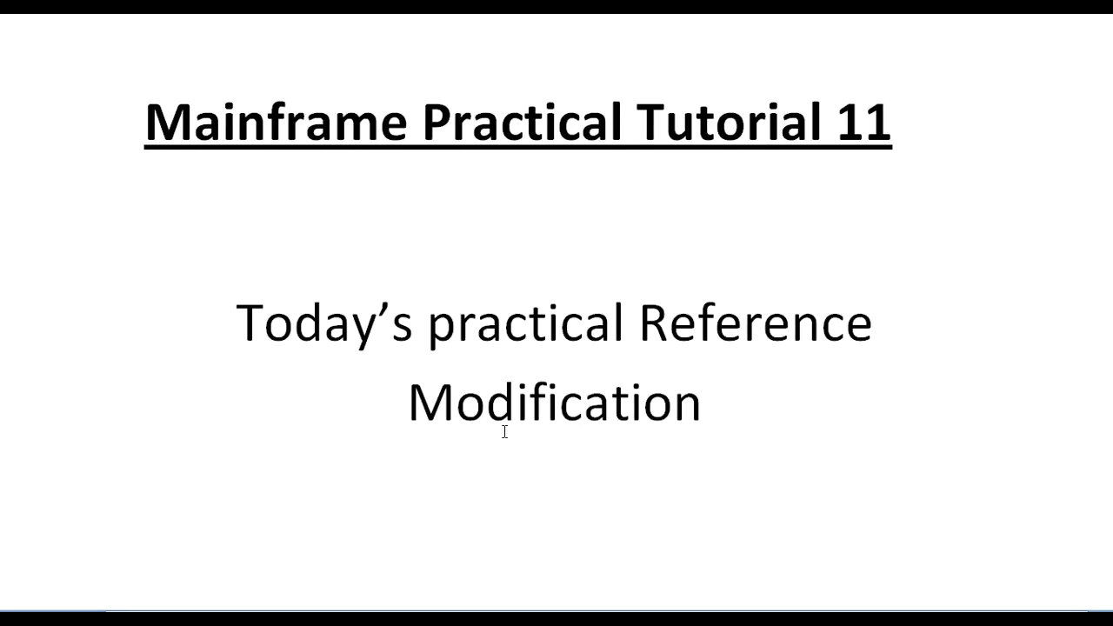
{"action": "left_click", "coordinate": [636, 321]}
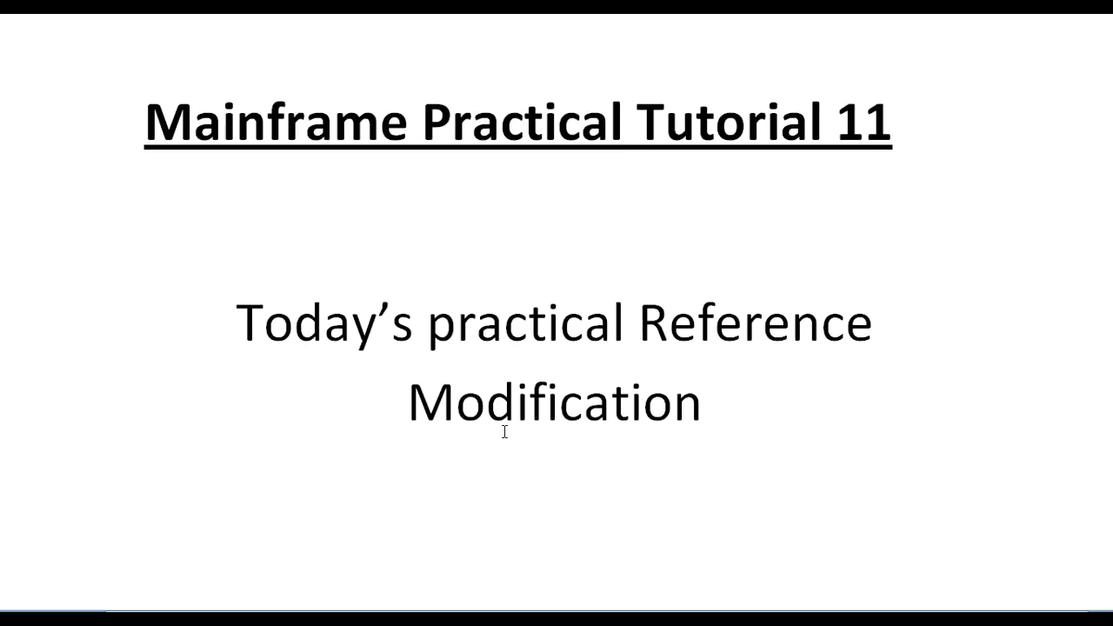
{"action": "left_click", "coordinate": [636, 323]}
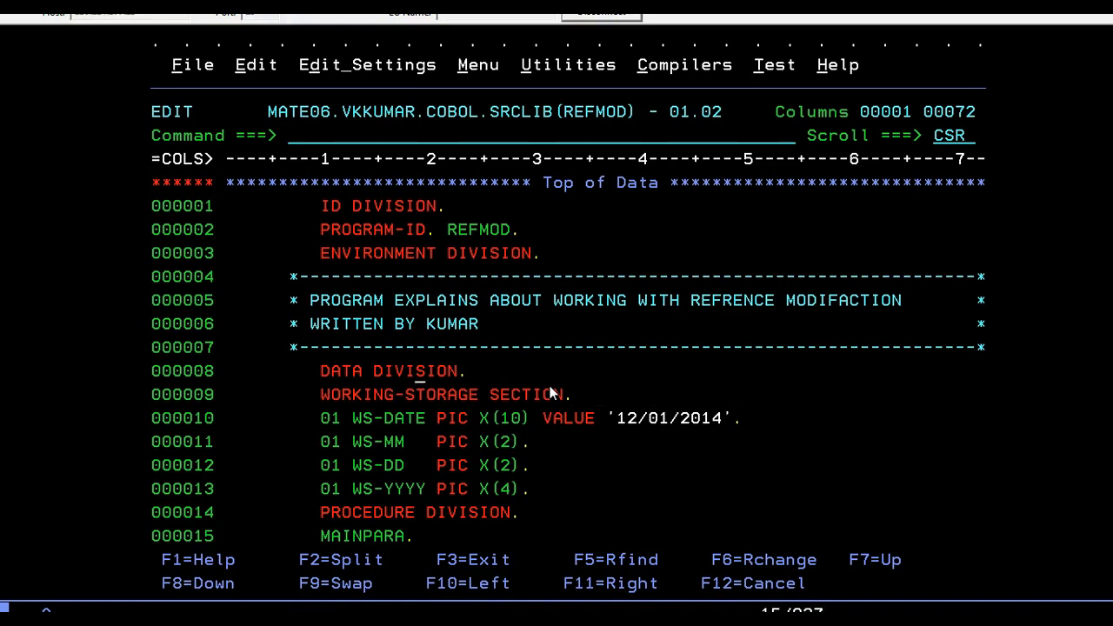
Scroll down through the REFMOD PROCEDURE DIVISION to the DISPLAY statements and STOP RUN.
{"action": "scroll", "scroll_direction": "down", "scroll_amount": 3}
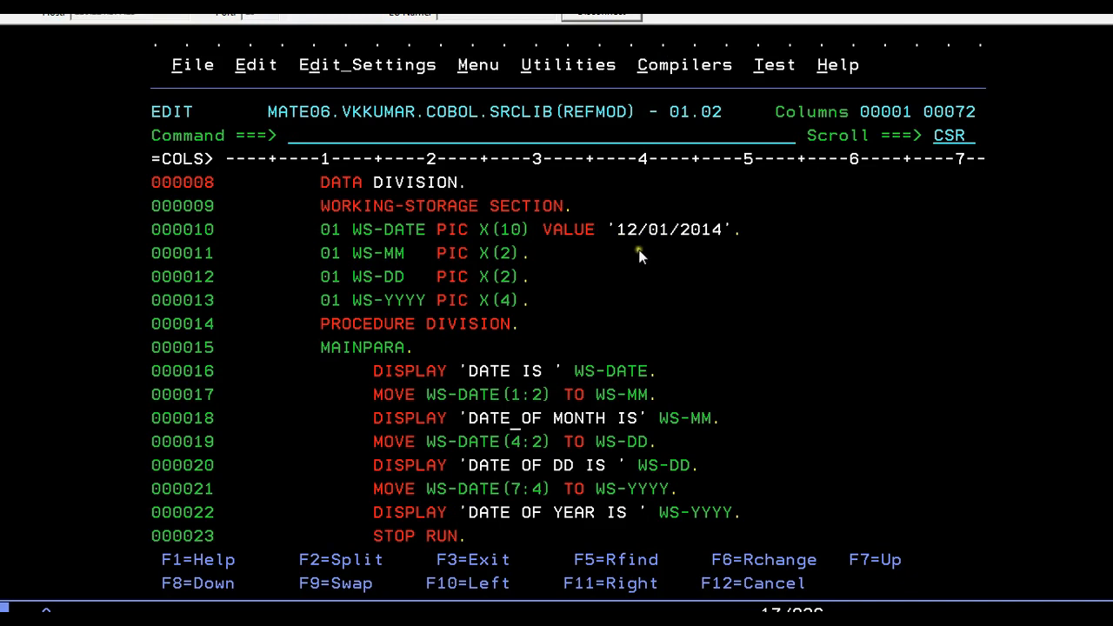
{"action": "mouse_move", "coordinate": [404, 372]}
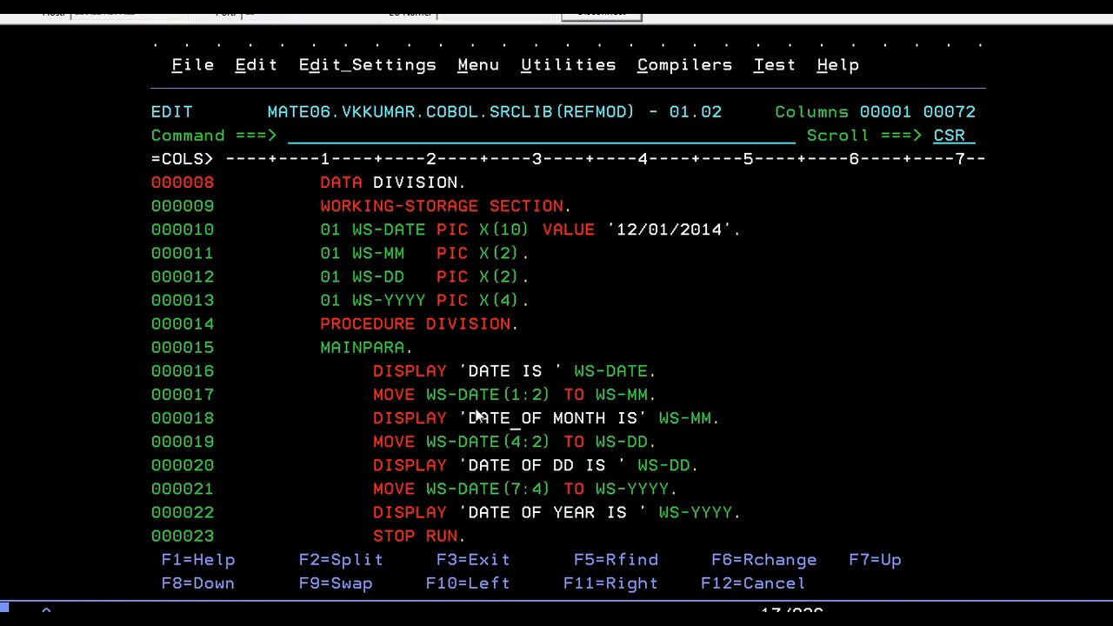
{"action": "mouse_move", "coordinate": [420, 261]}
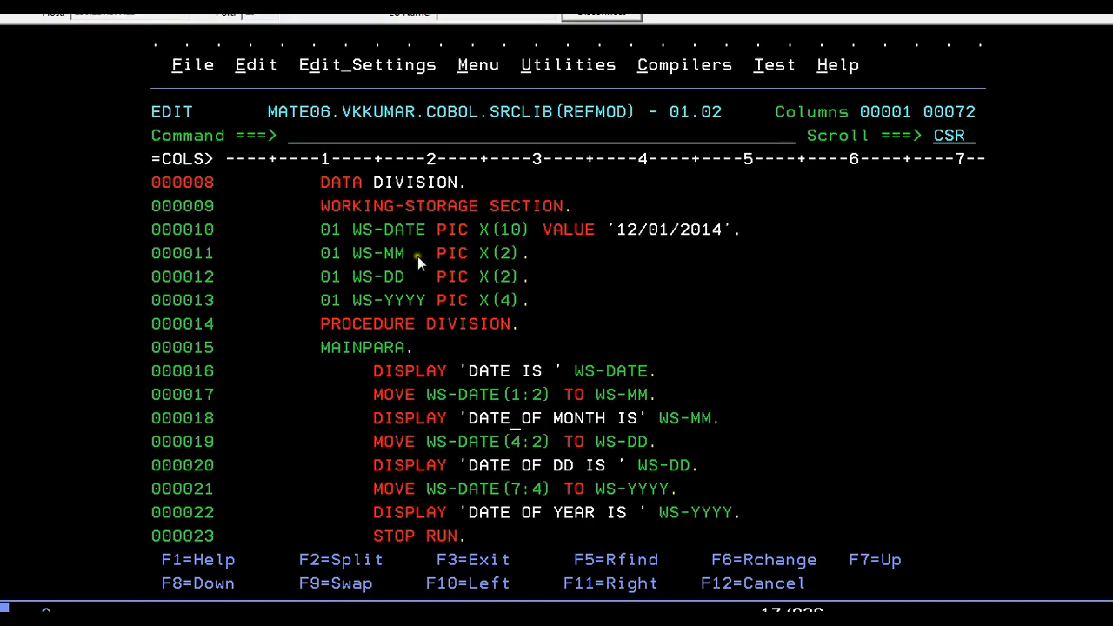
{"action": "mouse_move", "coordinate": [386, 241]}
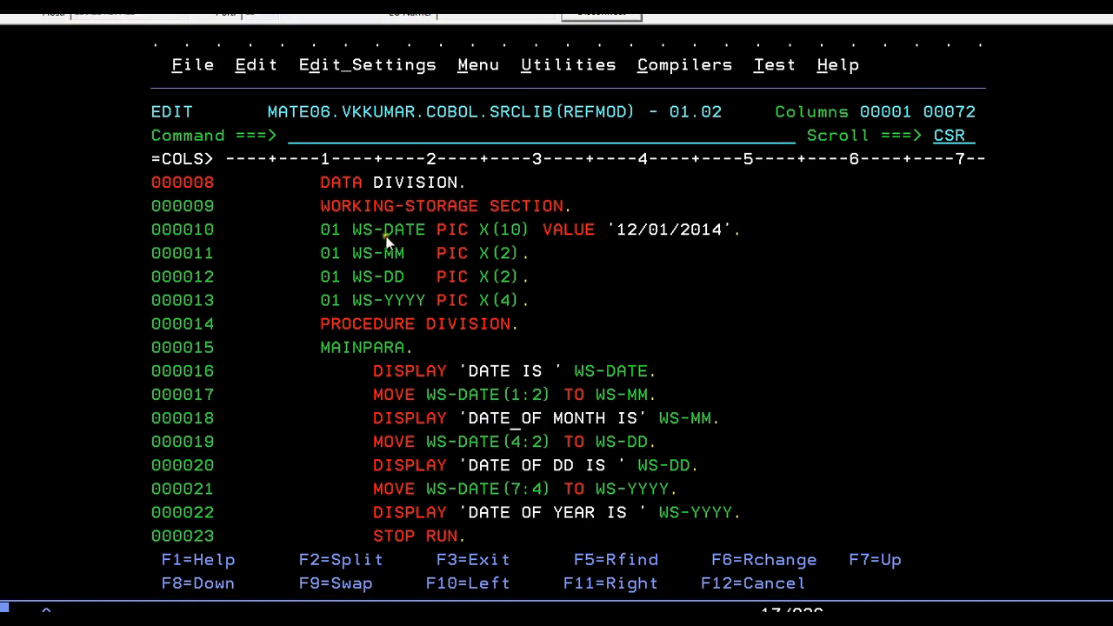
{"action": "mouse_move", "coordinate": [439, 424]}
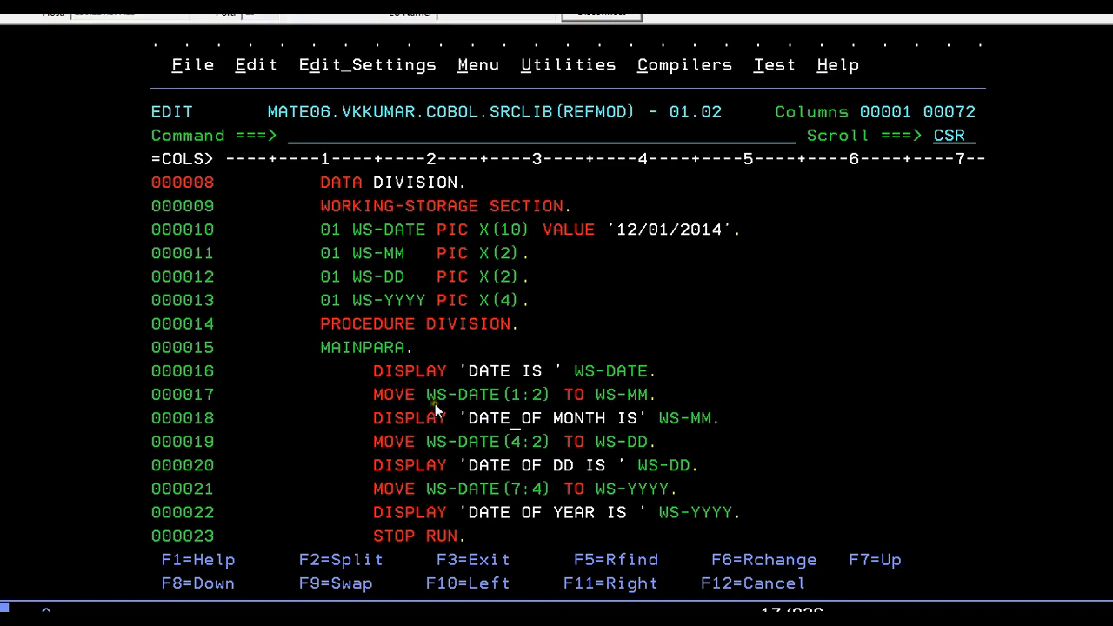
{"action": "mouse_move", "coordinate": [490, 358]}
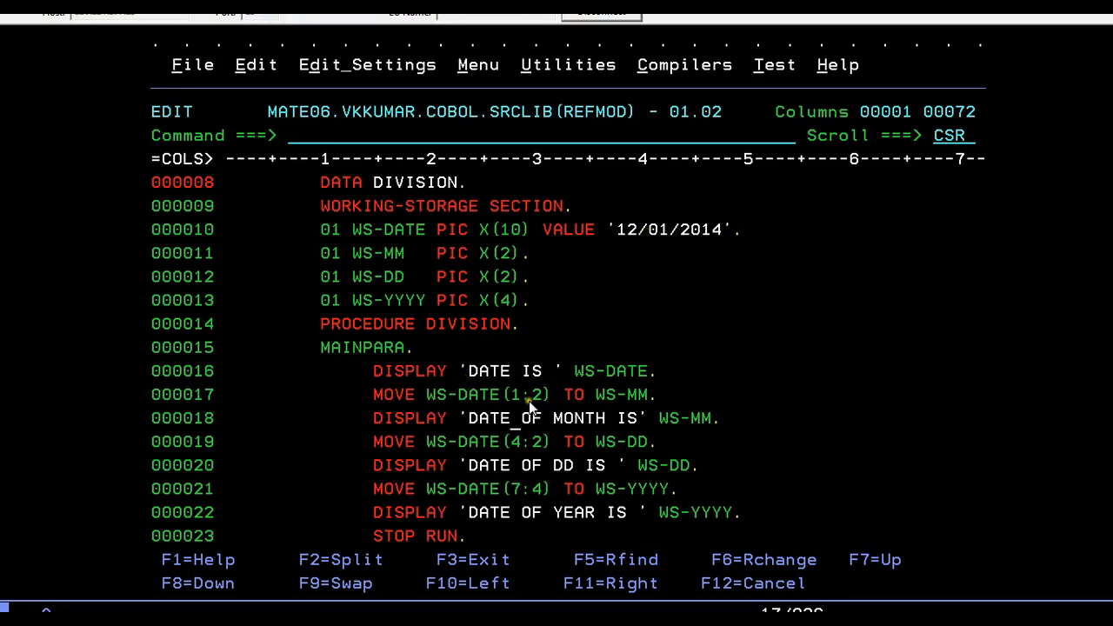
{"action": "mouse_move", "coordinate": [518, 408]}
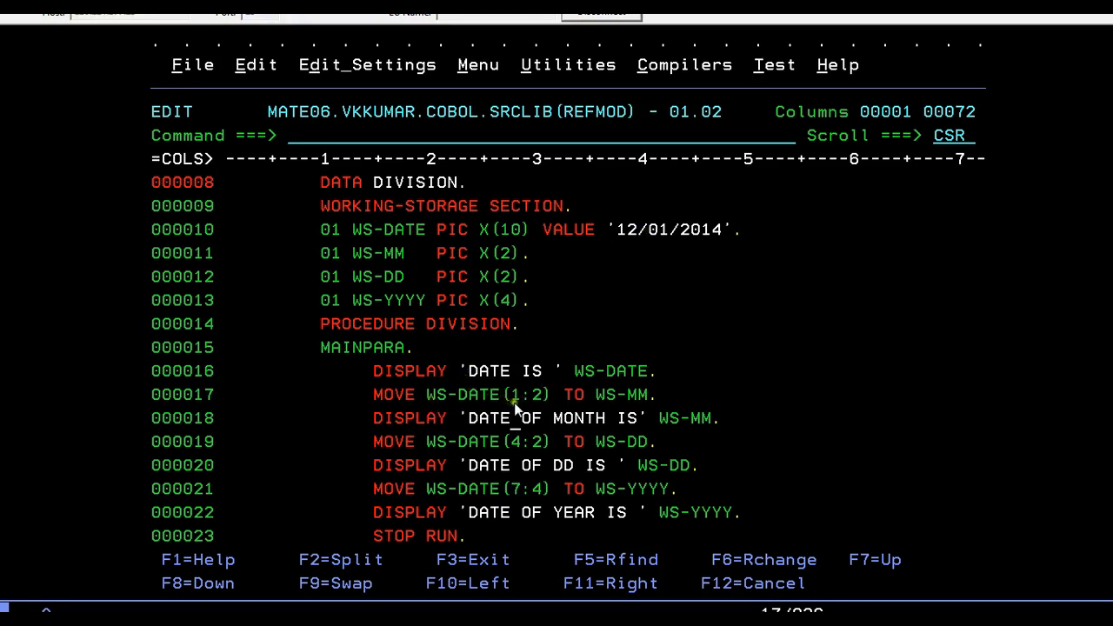
{"action": "mouse_move", "coordinate": [525, 404]}
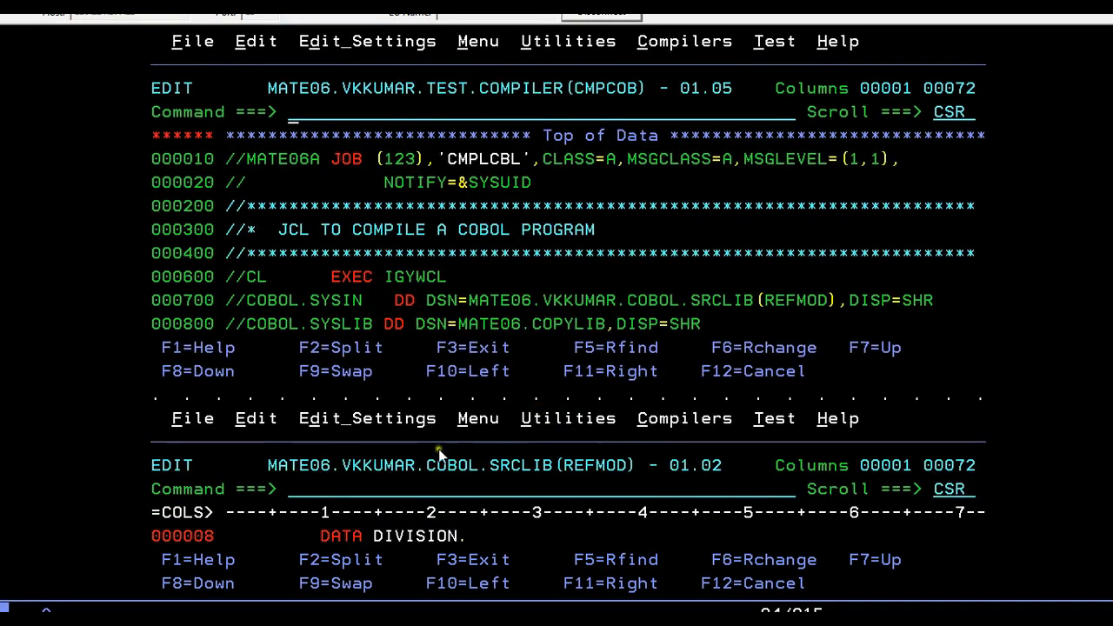
{"action": "mouse_move", "coordinate": [483, 514]}
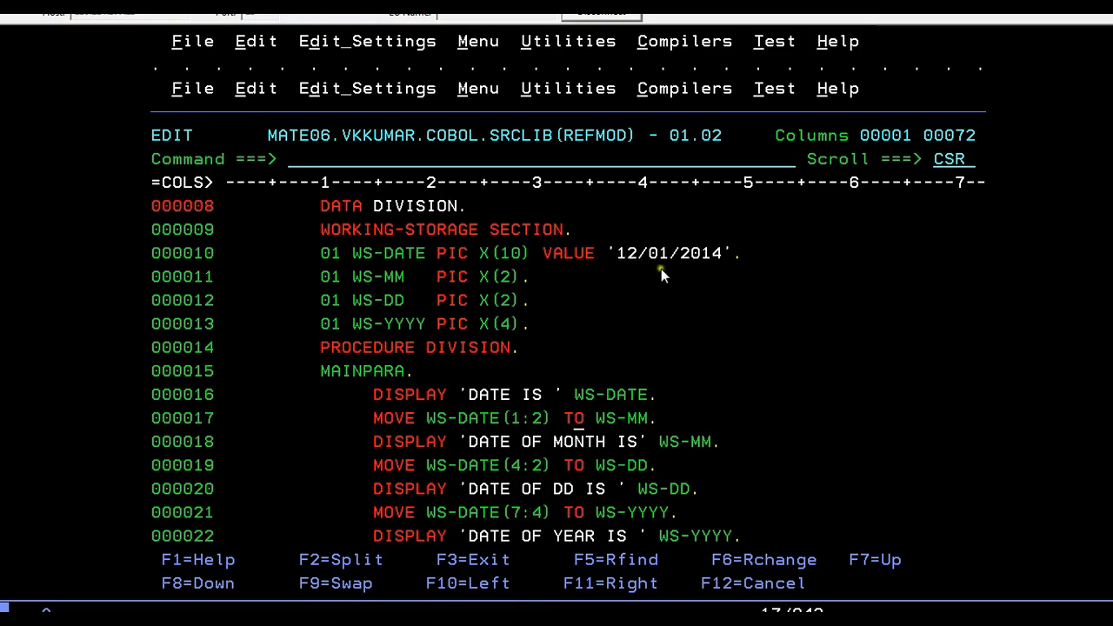
{"action": "mouse_move", "coordinate": [654, 264]}
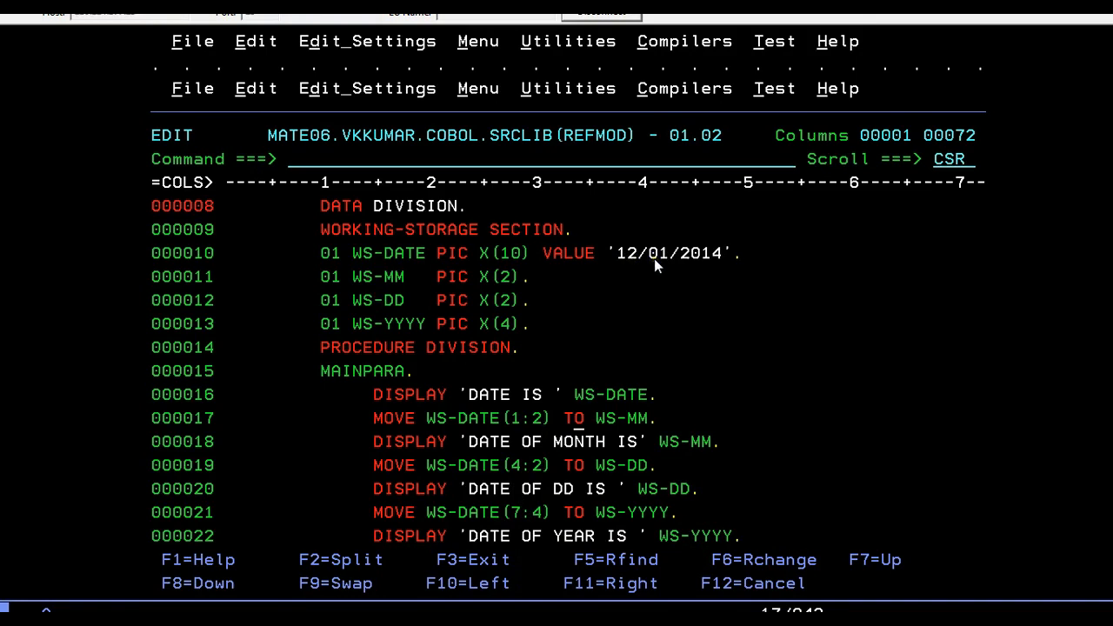
{"action": "mouse_move", "coordinate": [532, 487]}
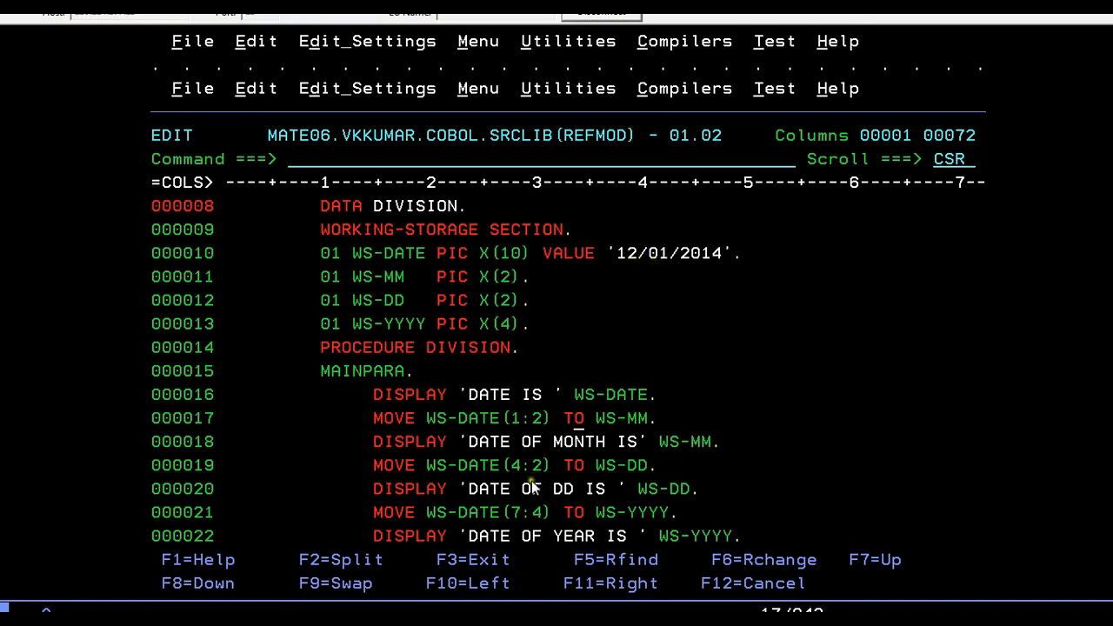
{"action": "mouse_move", "coordinate": [657, 271]}
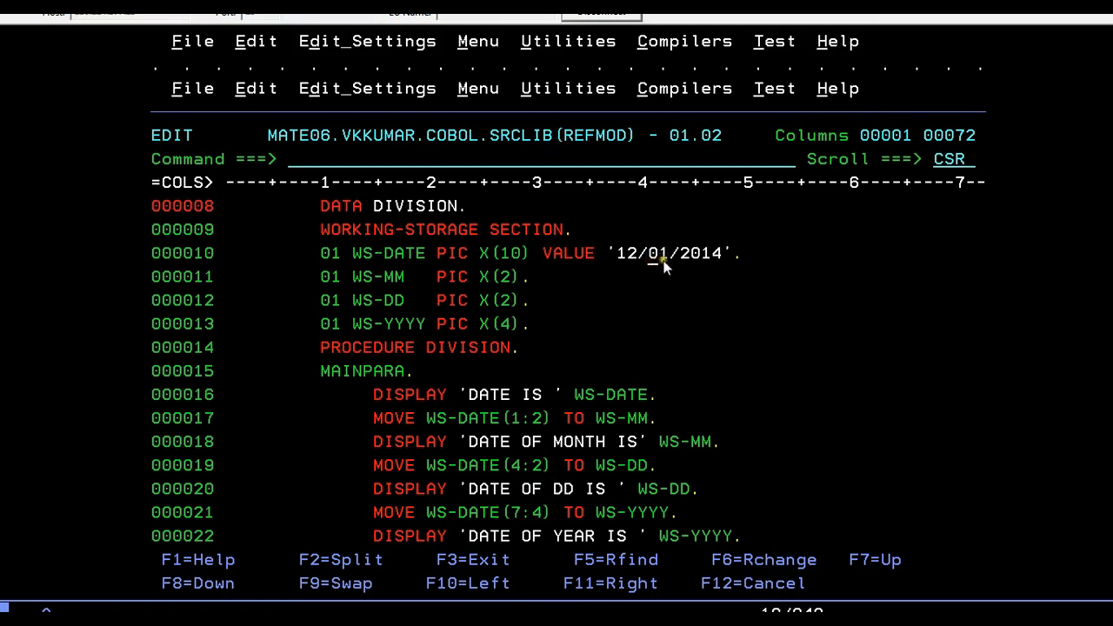
{"action": "mouse_move", "coordinate": [629, 515]}
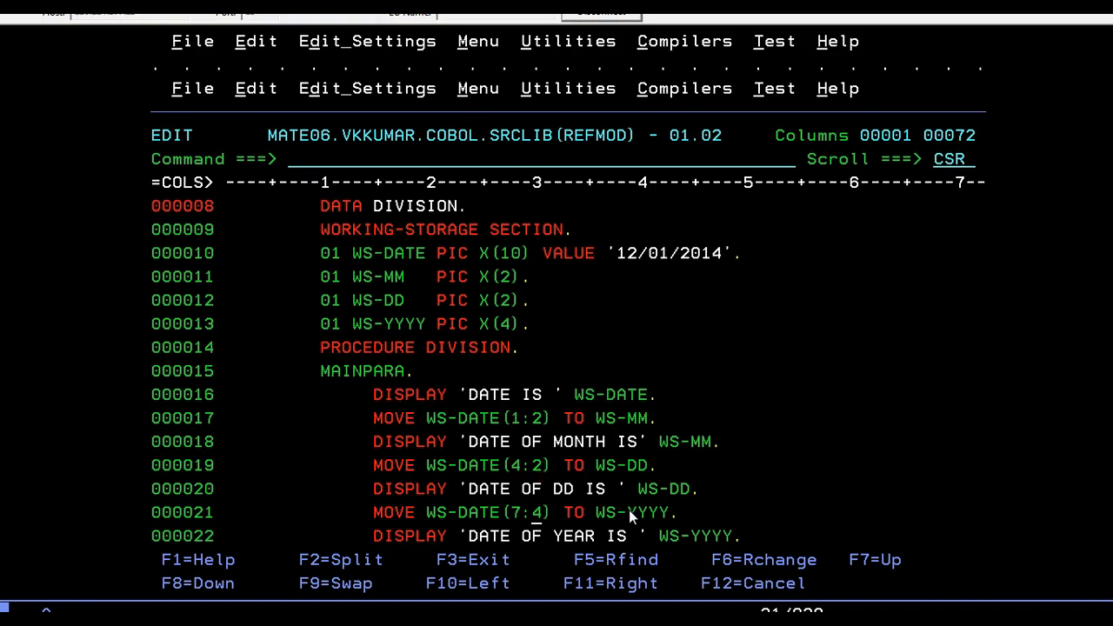
{"action": "mouse_move", "coordinate": [710, 316]}
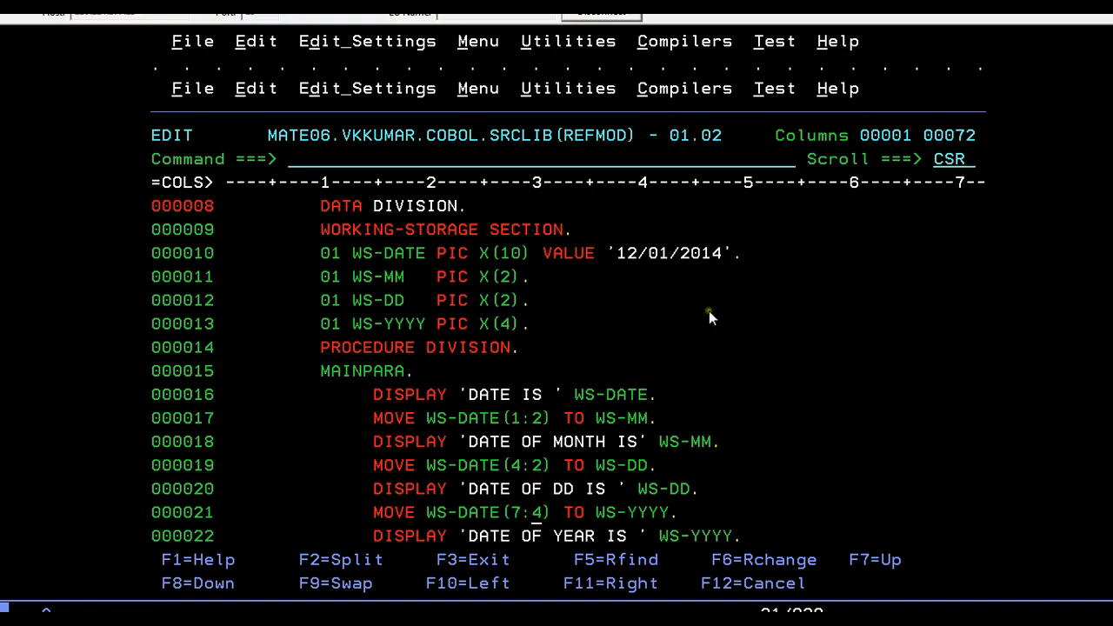
{"action": "mouse_move", "coordinate": [553, 584]}
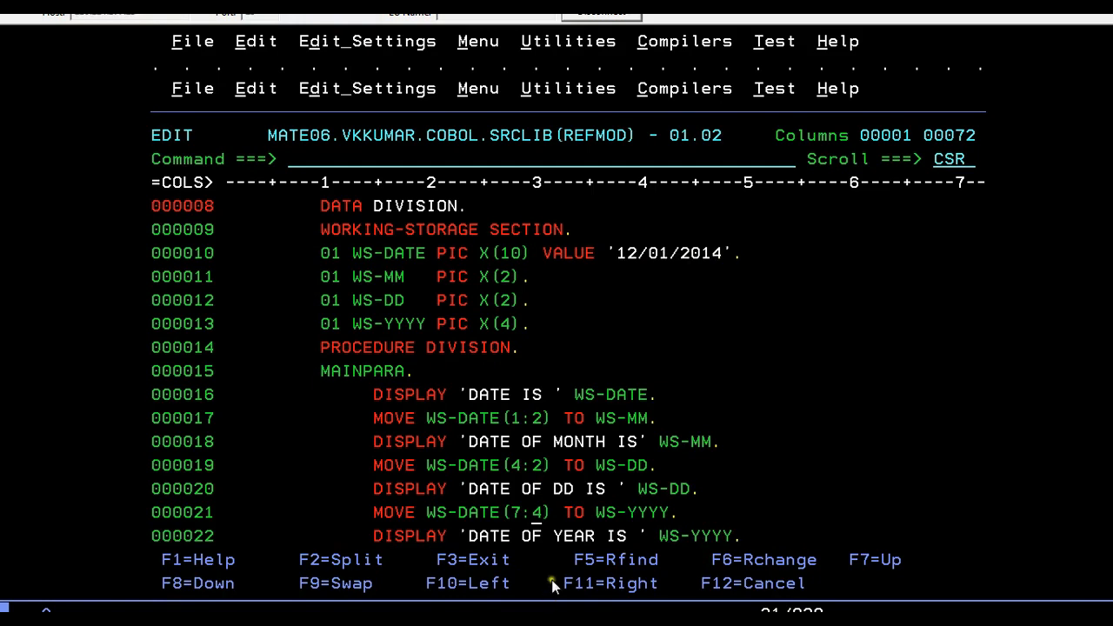
{"action": "mouse_move", "coordinate": [699, 542]}
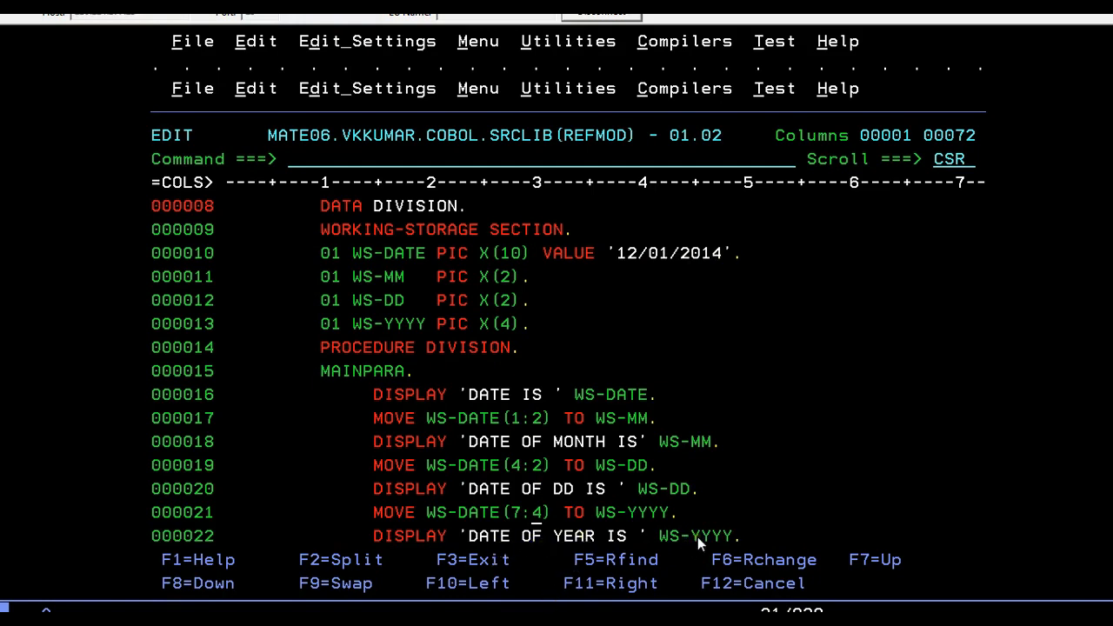
Scroll to review the CMPCOB JCL with SYSIN on REFMOD and LKED.SYSLMOD on the load library.
{"action": "scroll", "scroll_direction": "down", "scroll_amount": 3}
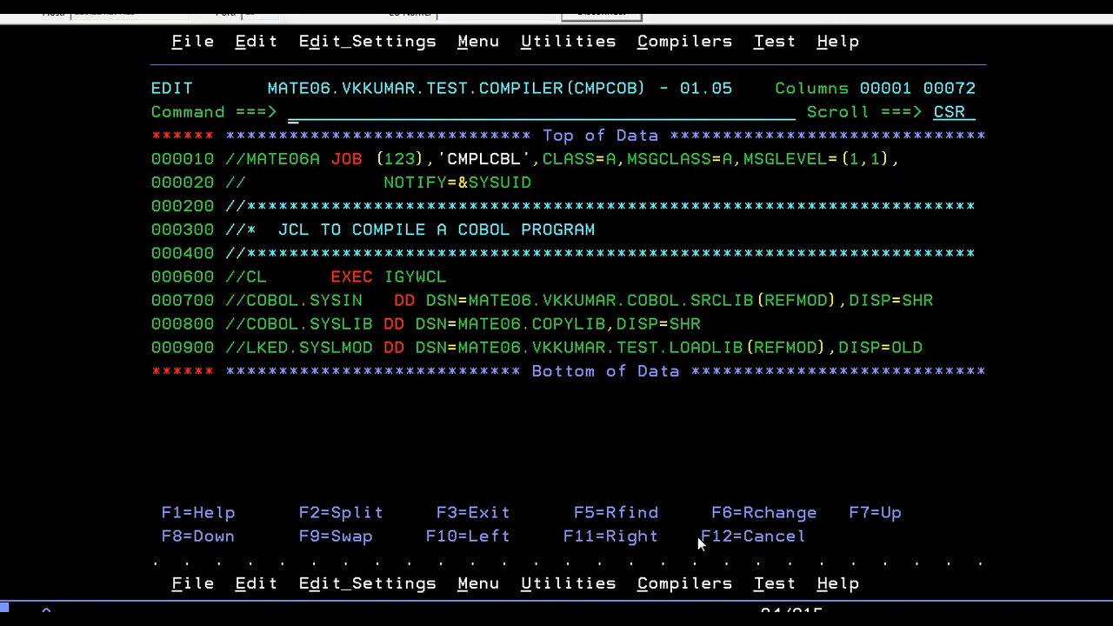
Submit the CMPCOB compile job for REFMOD with SUB and acknowledge the JOB06109 submitted message.
{"action": "type", "text": "sub"}
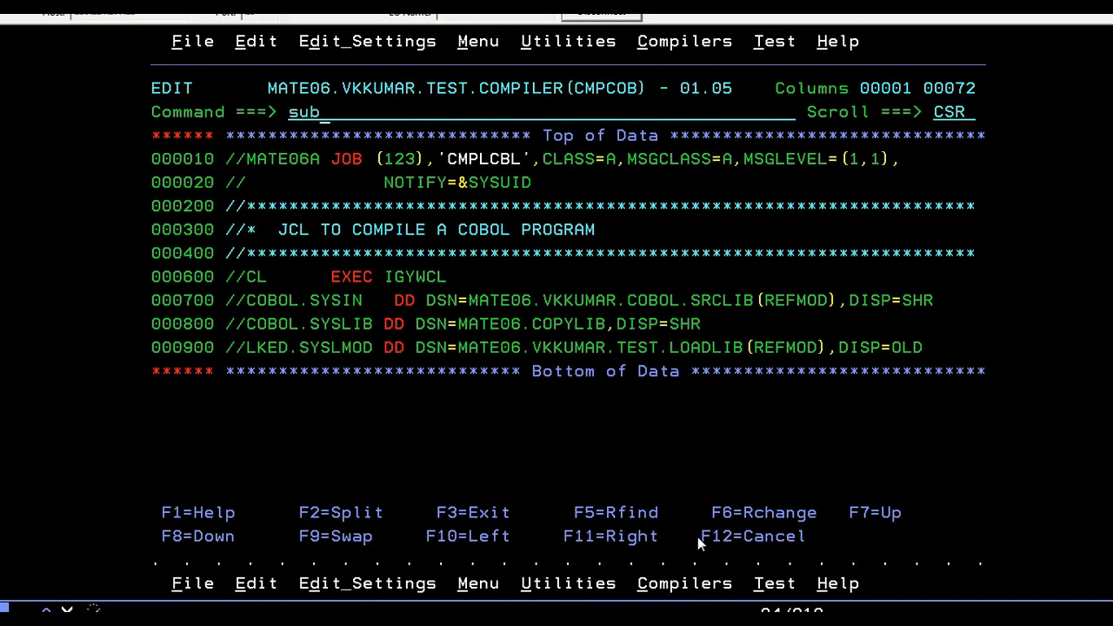
{"action": "key", "text": "Enter"}
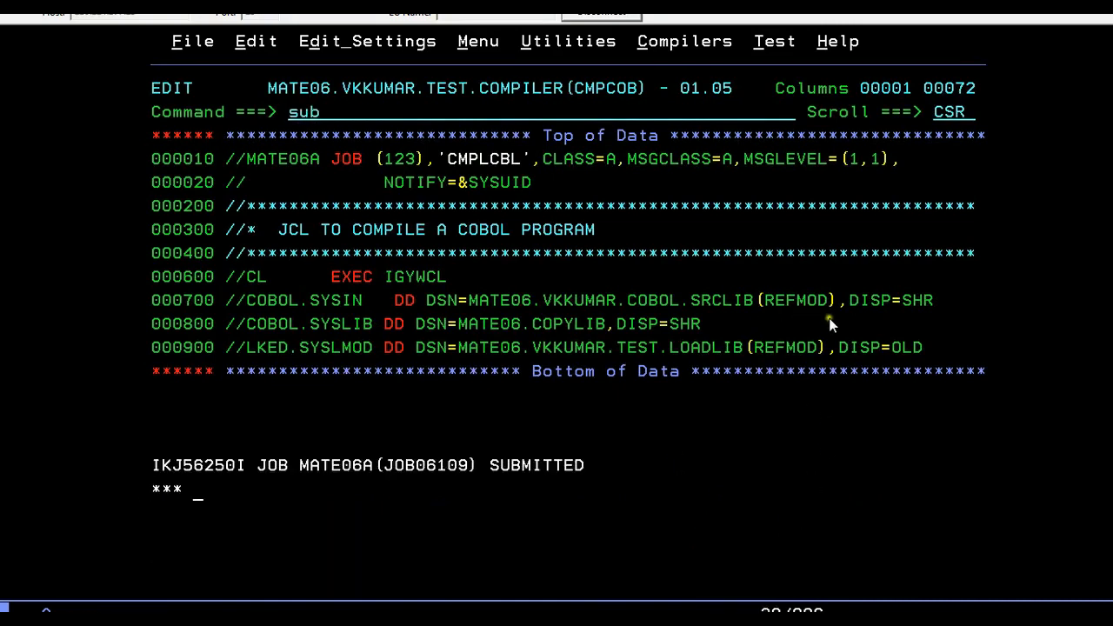
{"action": "key", "text": "Enter"}
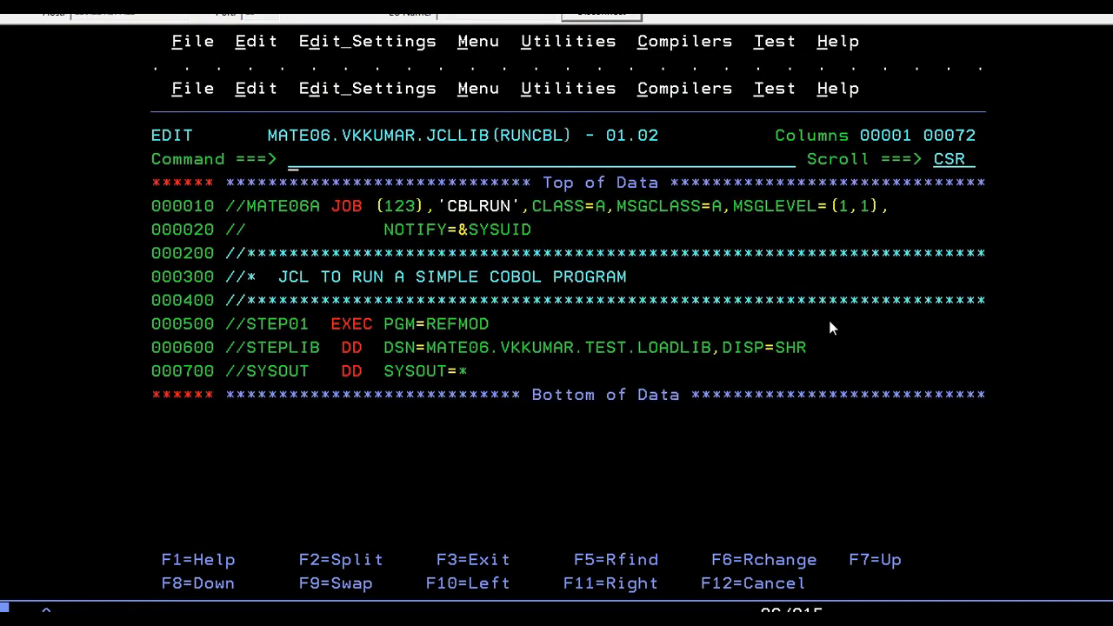
Enter SUB on the RUNCBL command line to submit the job running REFMOD.
{"action": "type", "text": "su"}
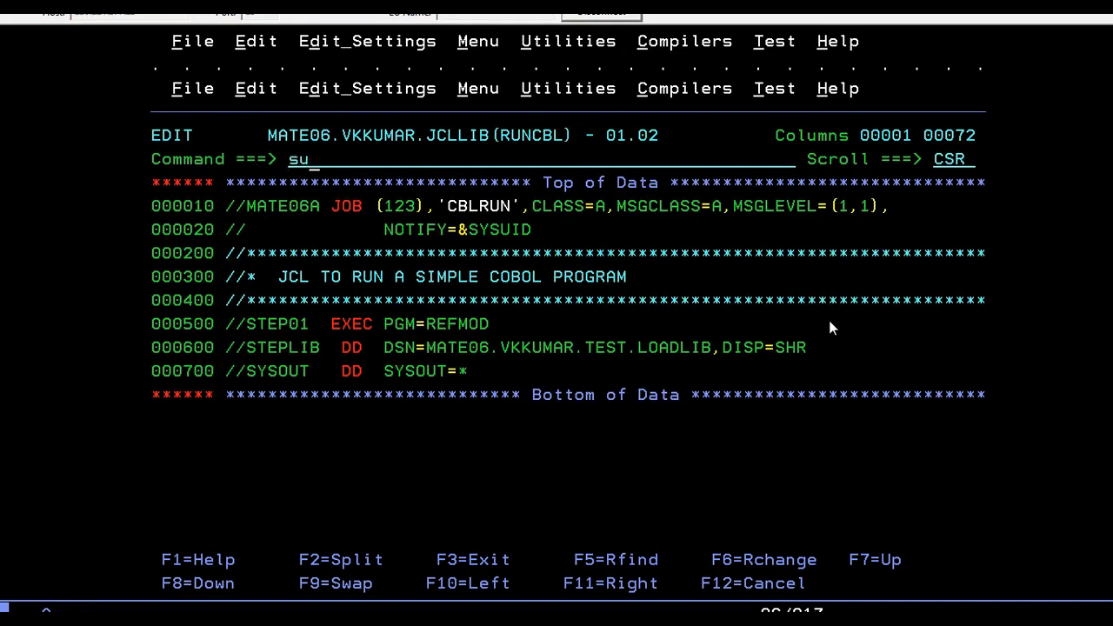
{"action": "type", "text": "b"}
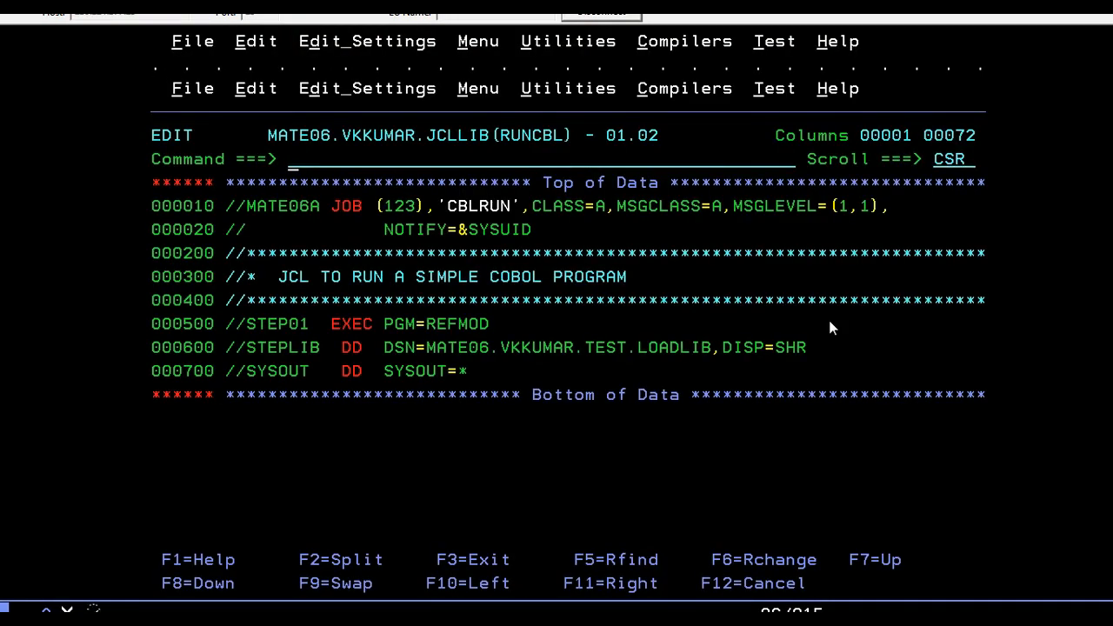
Start a separate SDSF session with START S to review the run job's output.
{"action": "type", "text": "start s"}
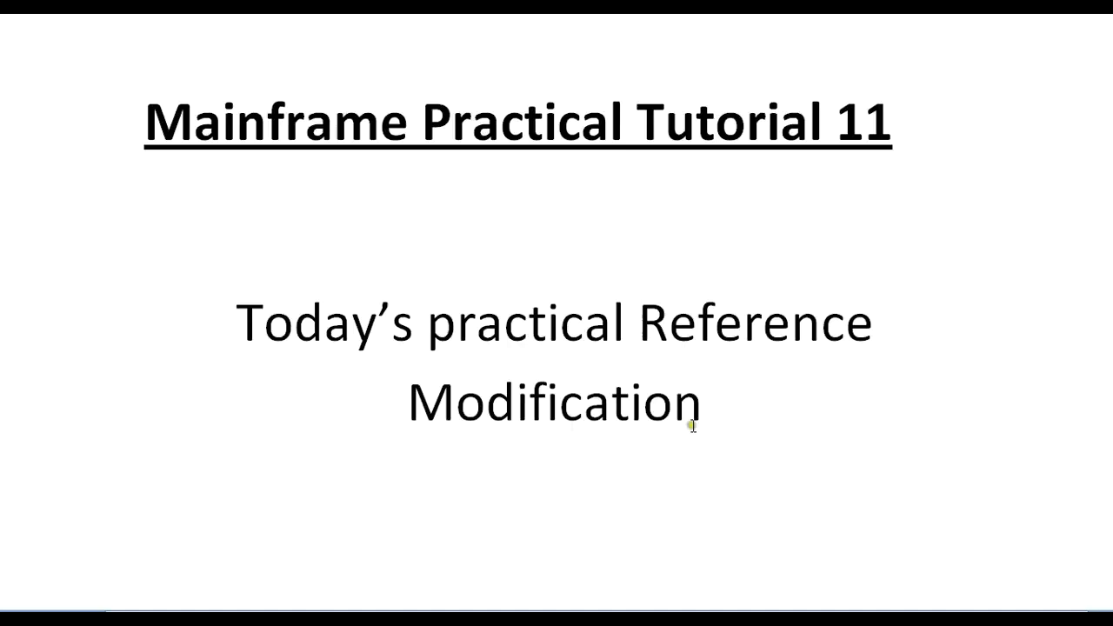
{"action": "left_click", "coordinate": [636, 325]}
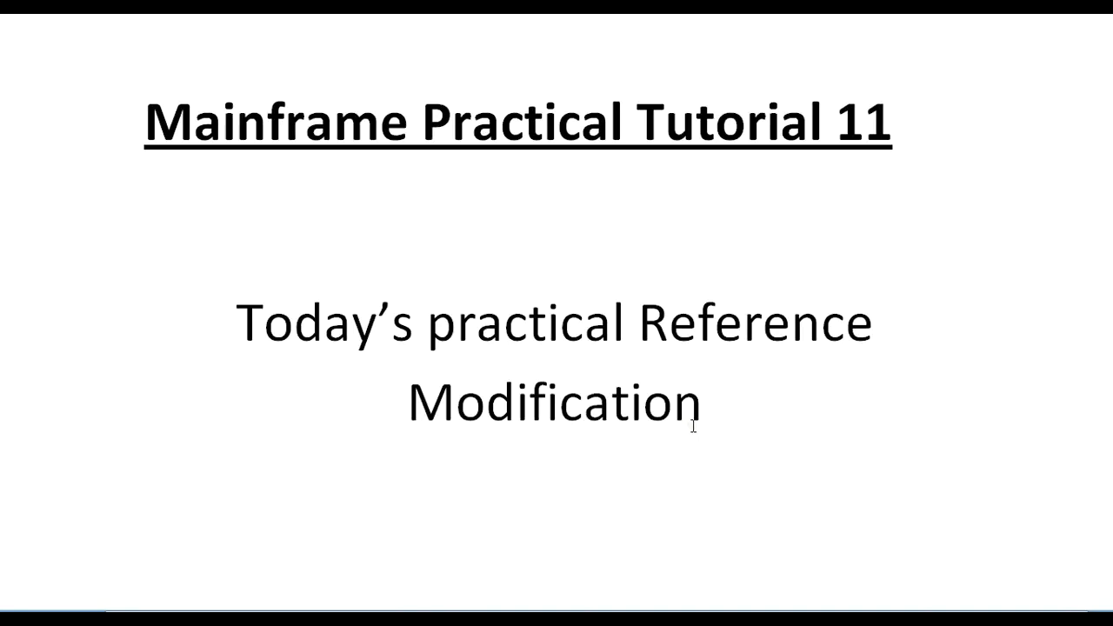
{"action": "left_click", "coordinate": [636, 324]}
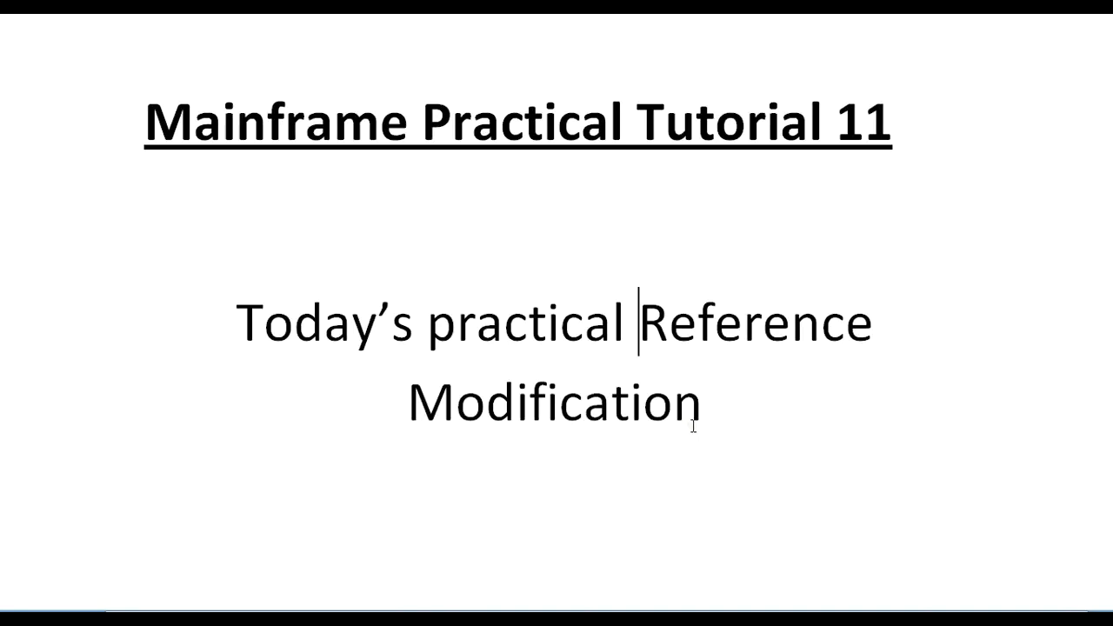
{"action": "mouse_move", "coordinate": [772, 363]}
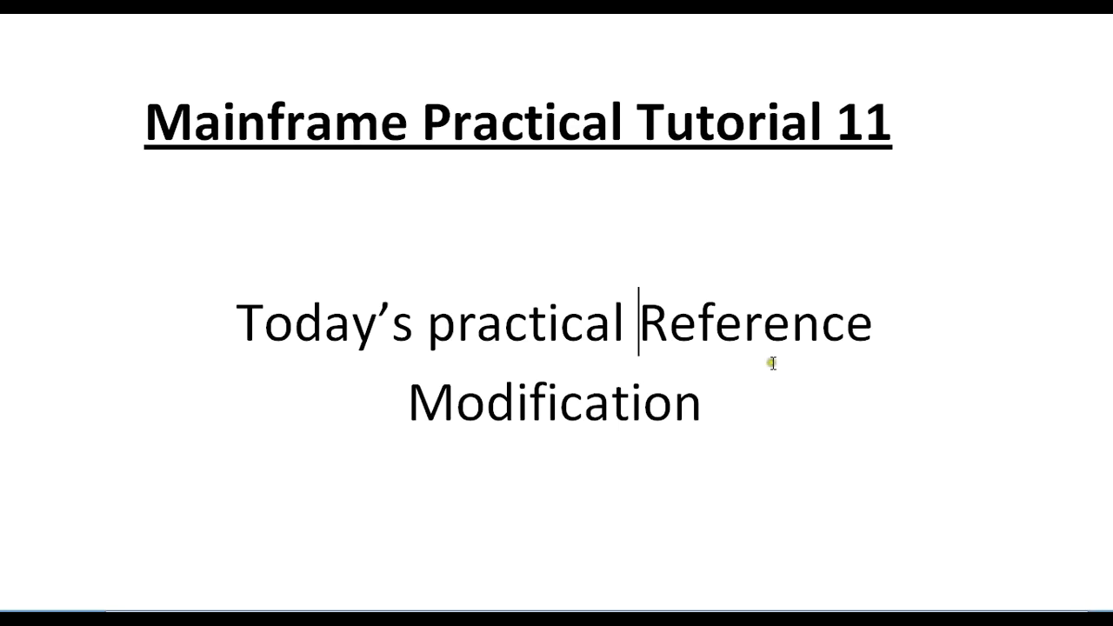